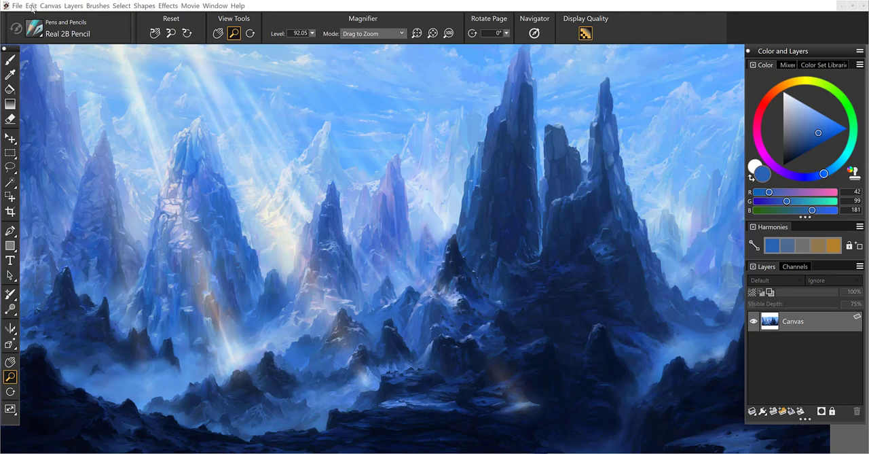
Open the Edit menu over the mountain landscape painting.
{"action": "left_click", "coordinate": [33, 6]}
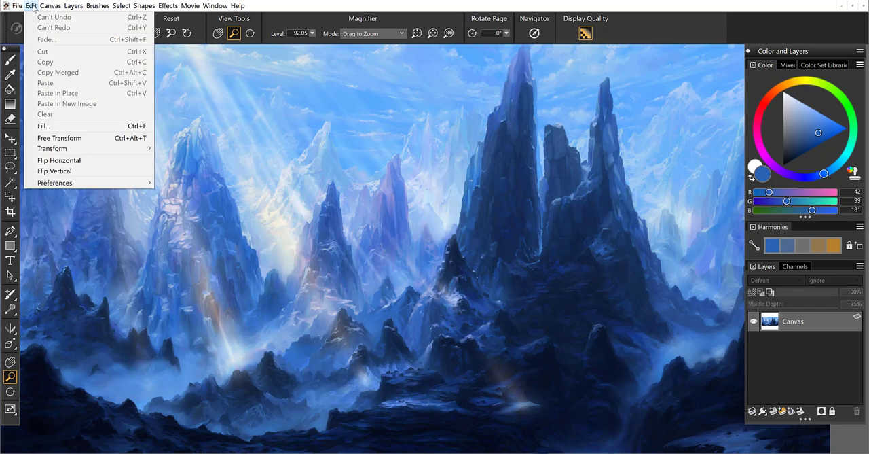
{"action": "mouse_move", "coordinate": [55, 182]}
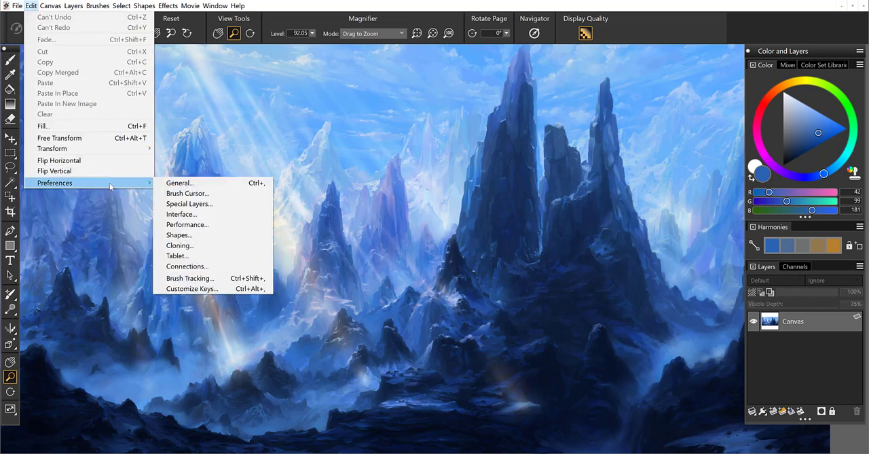
{"action": "mouse_move", "coordinate": [188, 193]}
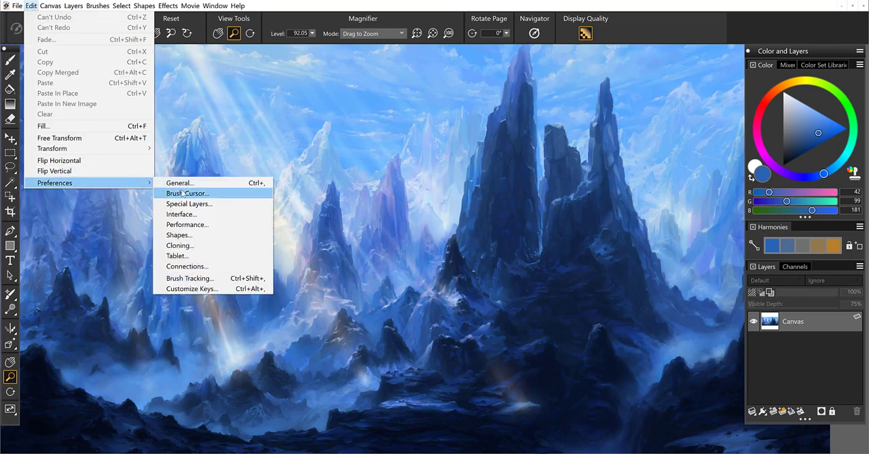
{"action": "mouse_move", "coordinate": [190, 278]}
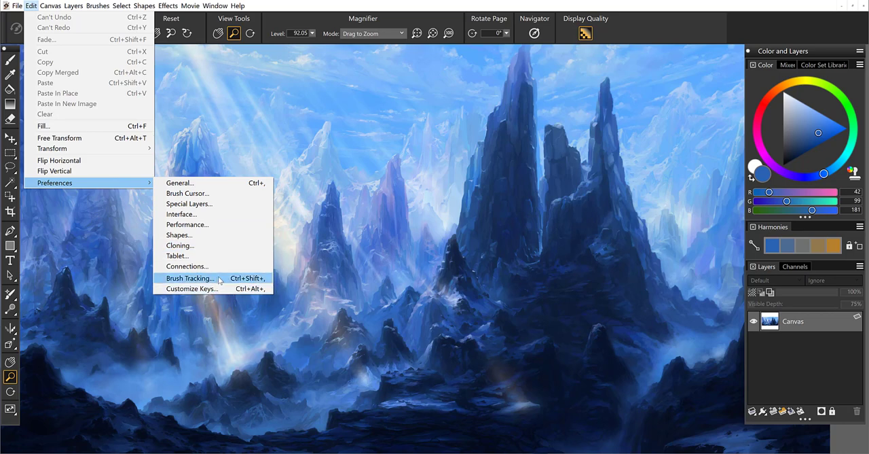
Choose Preferences > Brush Tracking from the Edit menu.
{"action": "left_click", "coordinate": [189, 278]}
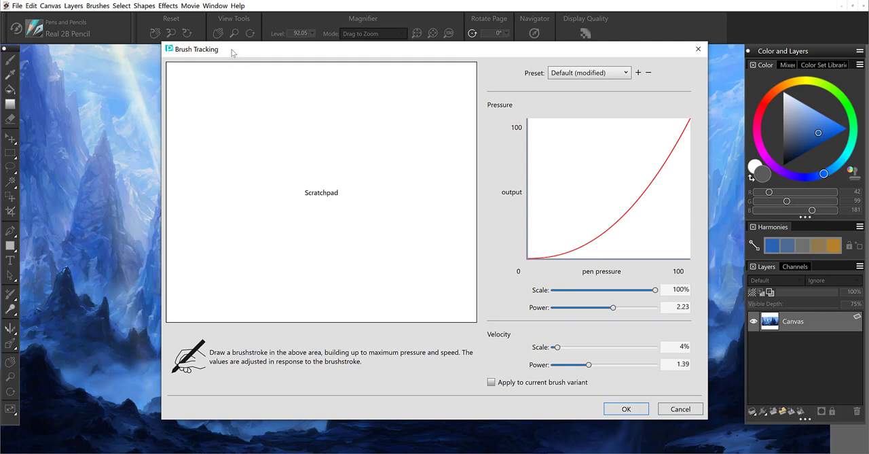
{"action": "mouse_move", "coordinate": [500, 235]}
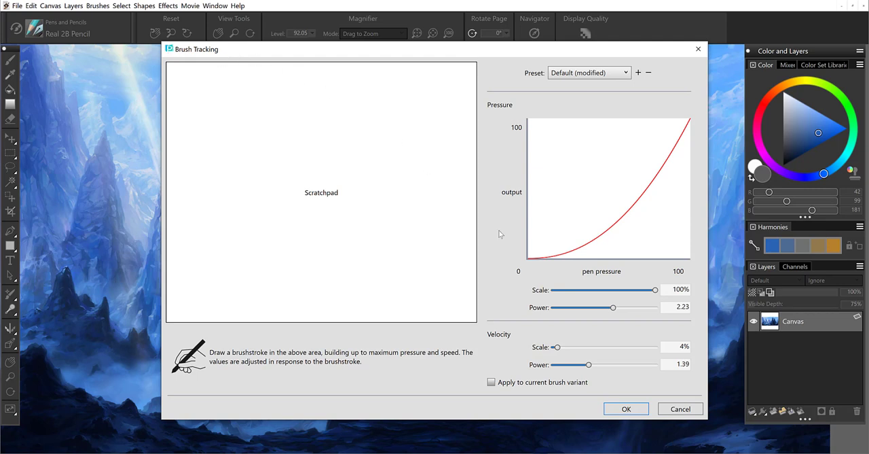
{"action": "mouse_move", "coordinate": [539, 403]}
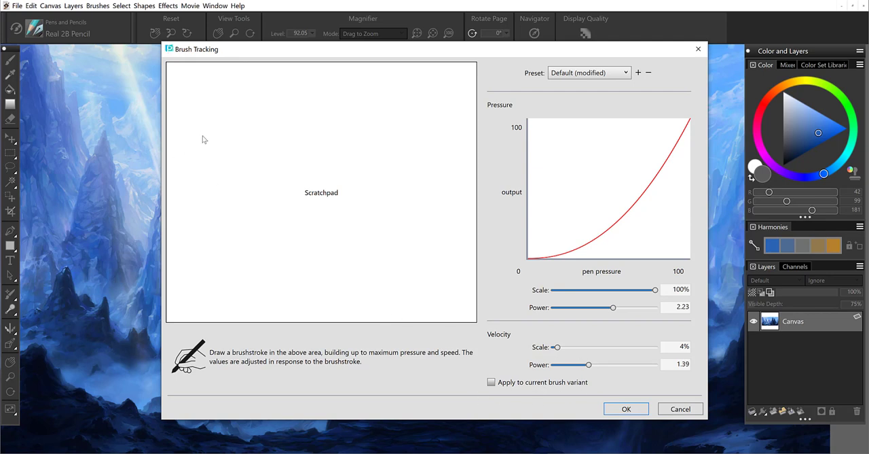
{"action": "mouse_move", "coordinate": [198, 118]}
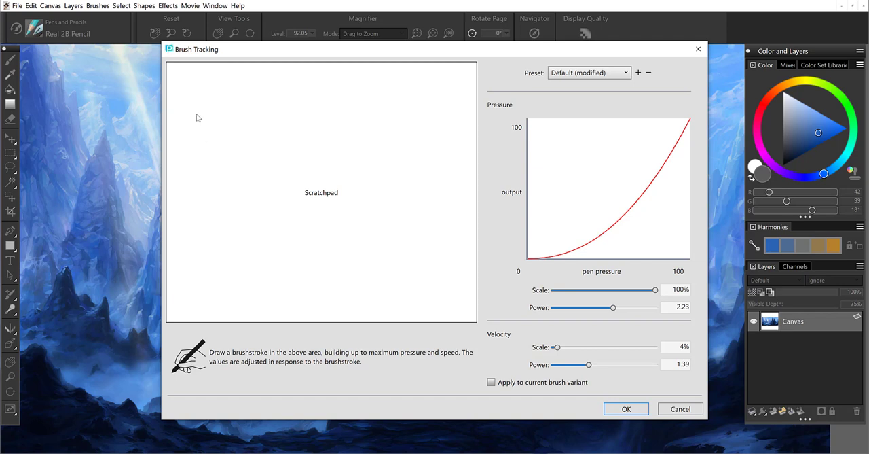
Draw a test stroke in the scratchpad, setting pressure power 2.02 and velocity power 1.15.
{"action": "left_click_drag", "start_coordinate": [187, 78], "coordinate": [458, 289]}
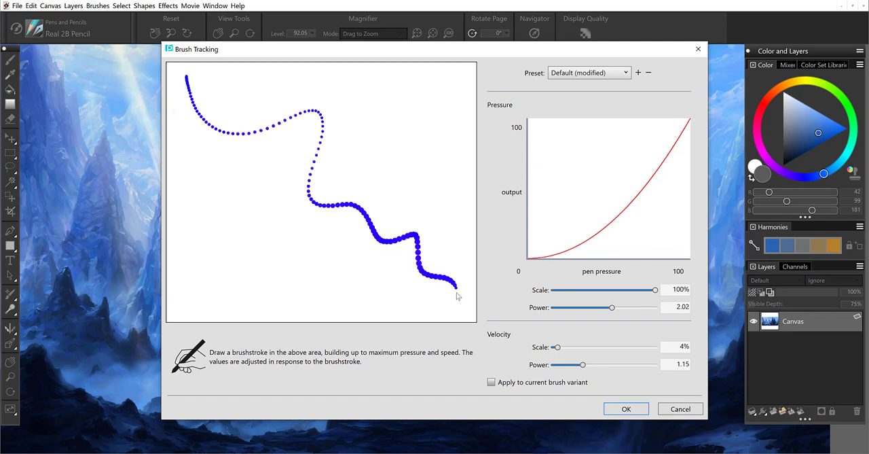
{"action": "mouse_move", "coordinate": [195, 144]}
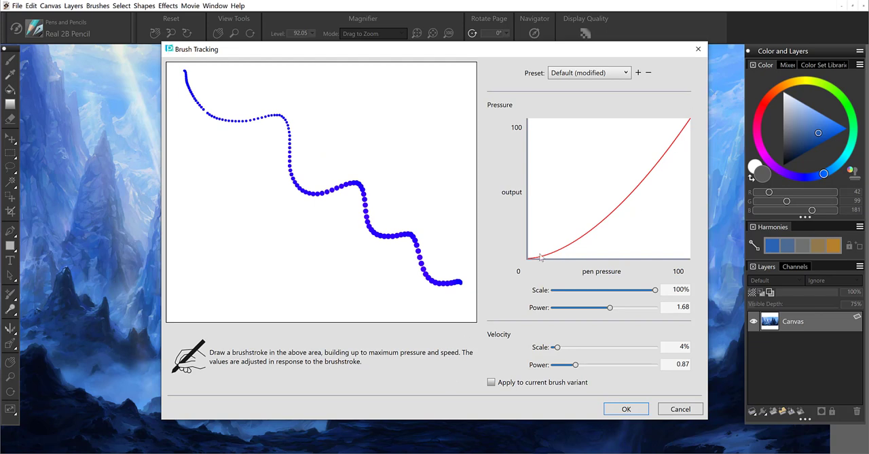
{"action": "mouse_move", "coordinate": [625, 211]}
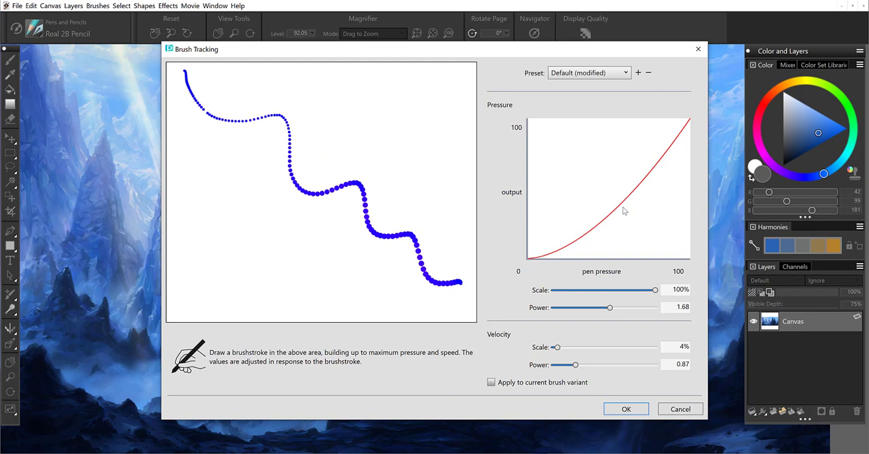
{"action": "mouse_move", "coordinate": [681, 141]}
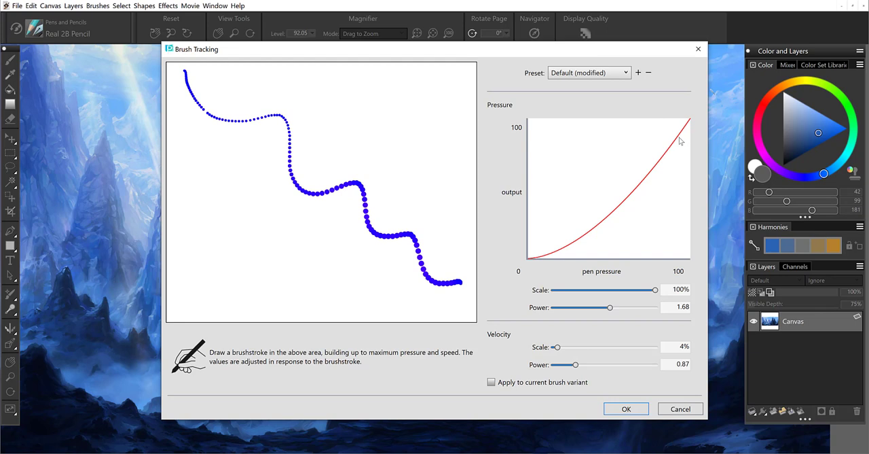
{"action": "mouse_move", "coordinate": [548, 277]}
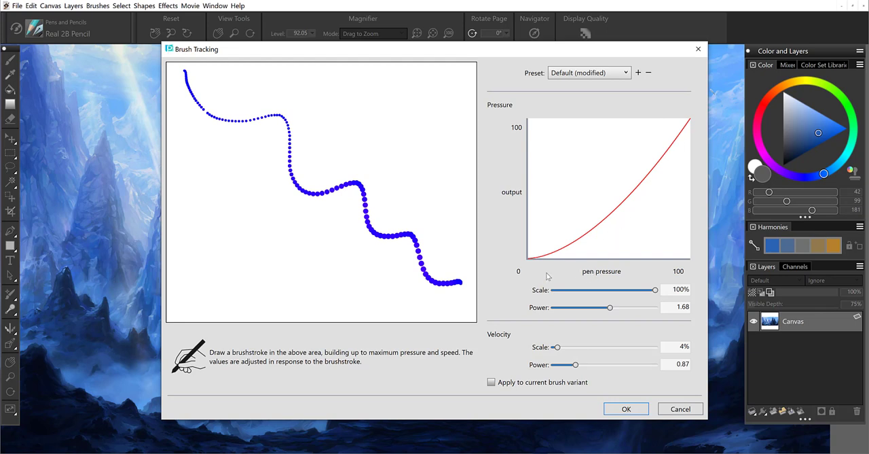
{"action": "mouse_move", "coordinate": [556, 274]}
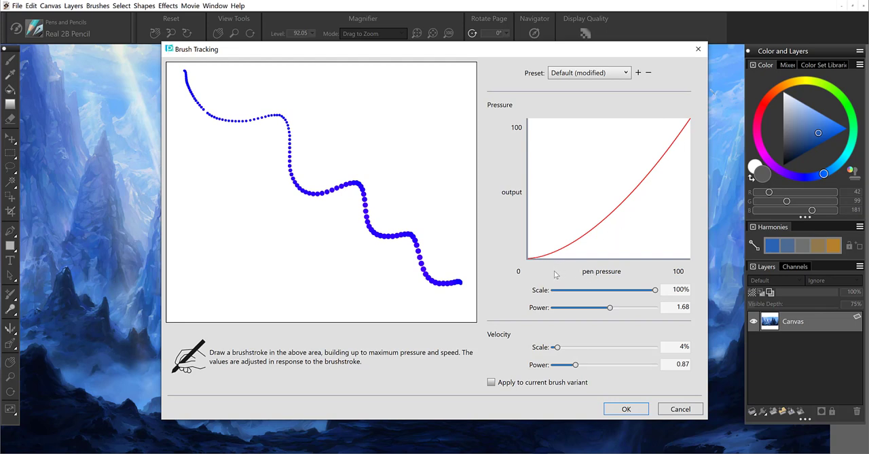
{"action": "mouse_move", "coordinate": [504, 384]}
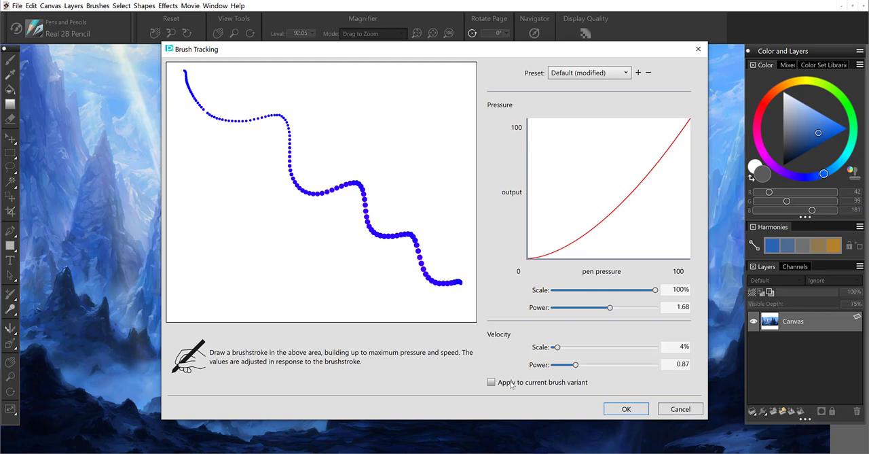